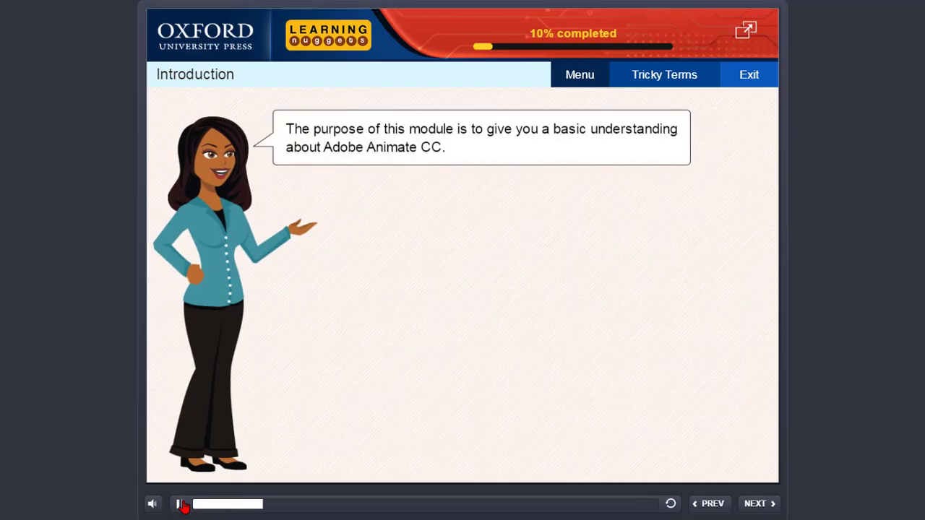
# Step: Play the Introduction slide until it lists the Animate CC module's concepts
pyautogui.click(180, 504)
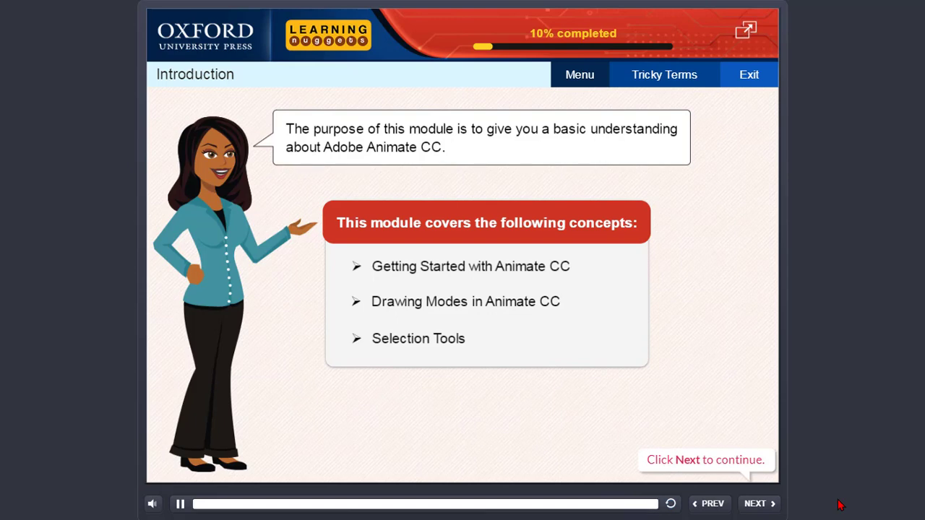
pyautogui.click(179, 504)
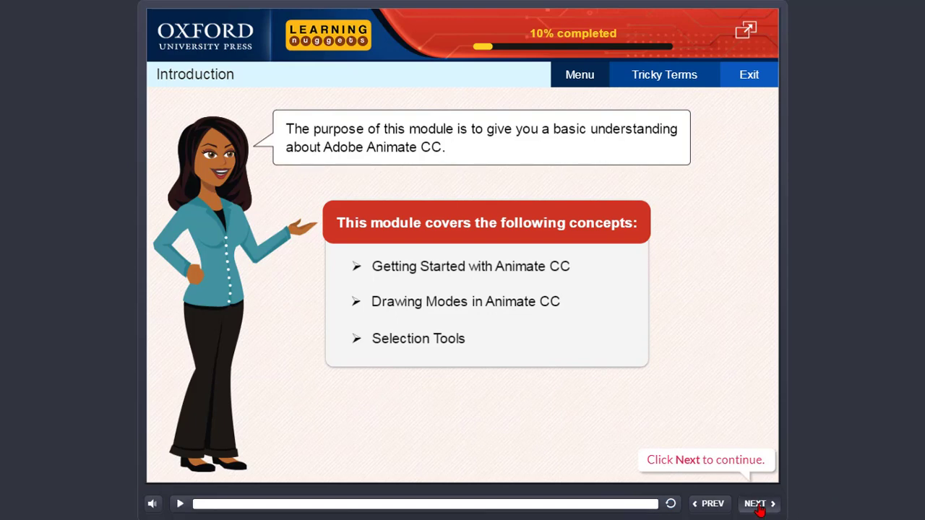
# Step: Go to the second Introduction slide on Animate CC drawings and animations for web and apps
pyautogui.click(754, 503)
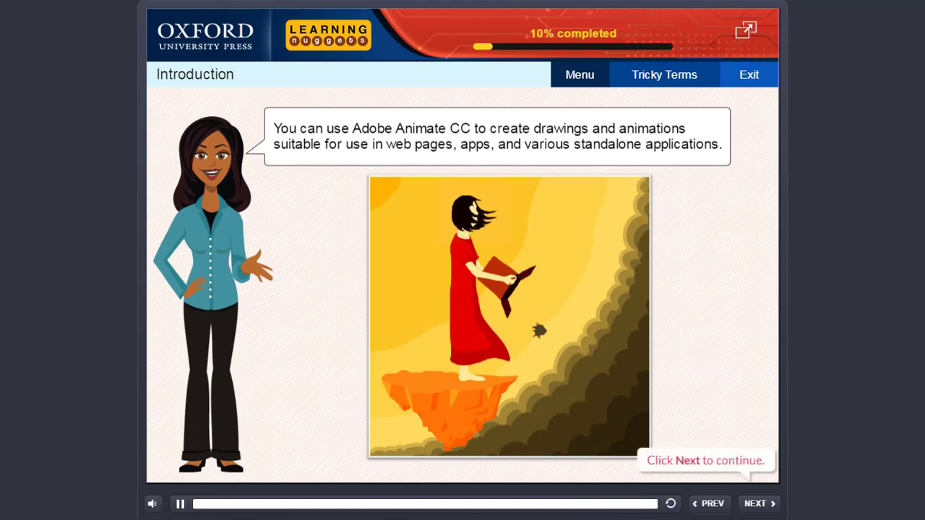
pyautogui.click(179, 503)
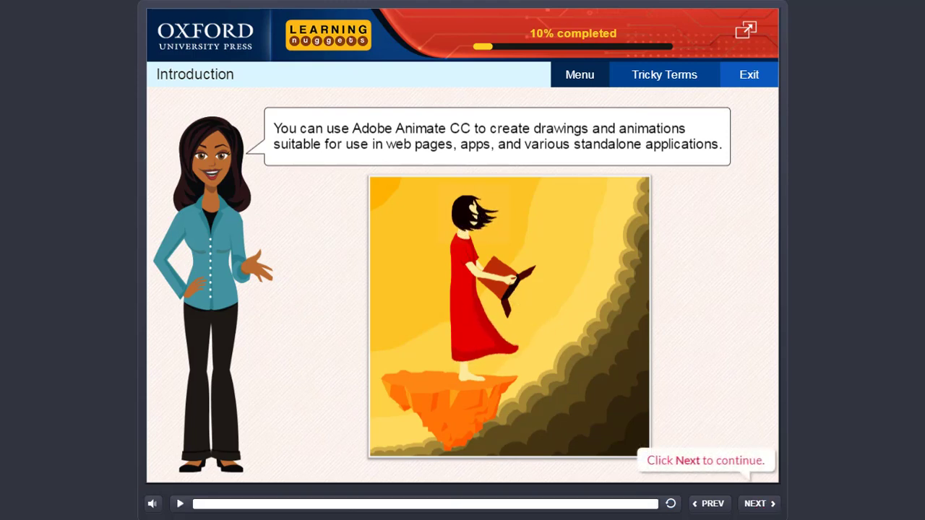
# Step: Advance into Getting Started with Animate CC, on Create New > ActionScript 3.0
pyautogui.click(754, 504)
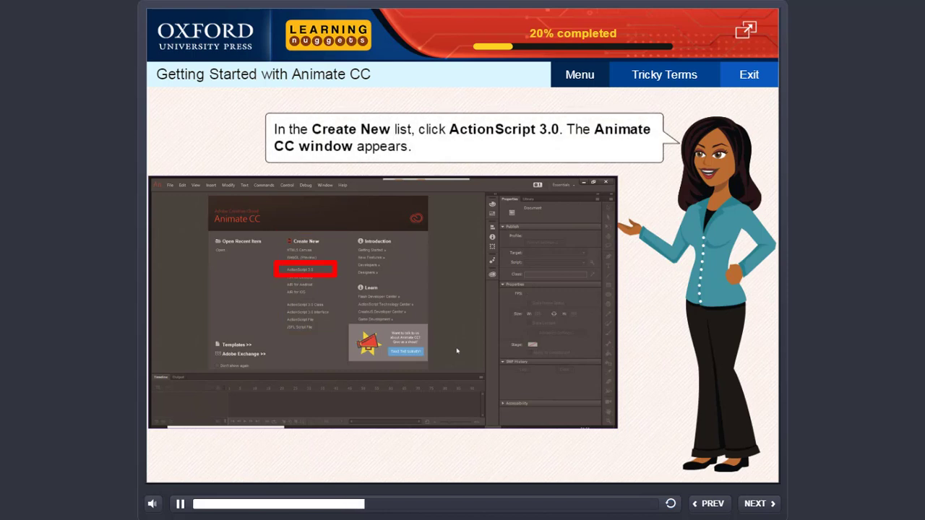
# Step: Play the workspace slide labelling Pasteboard, Stage, Timeline, Properties and Tools panels
pyautogui.click(305, 269)
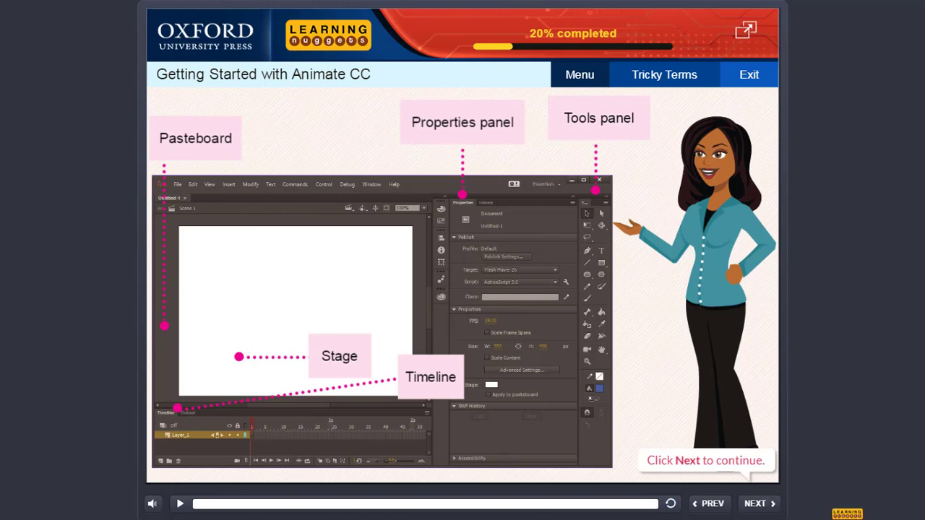
pyautogui.click(755, 503)
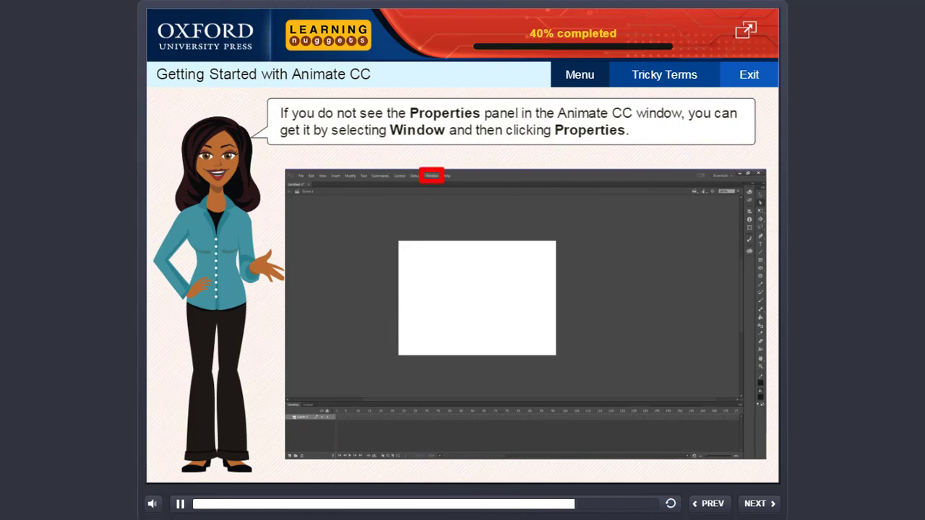
# Step: Finish the Window > Properties slide and continue to the Grid slide
pyautogui.click(431, 176)
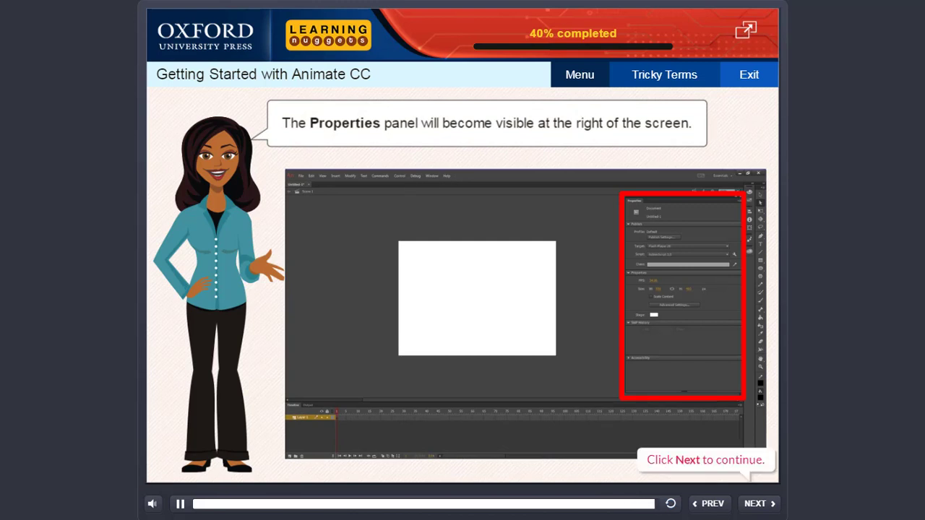
pyautogui.click(179, 504)
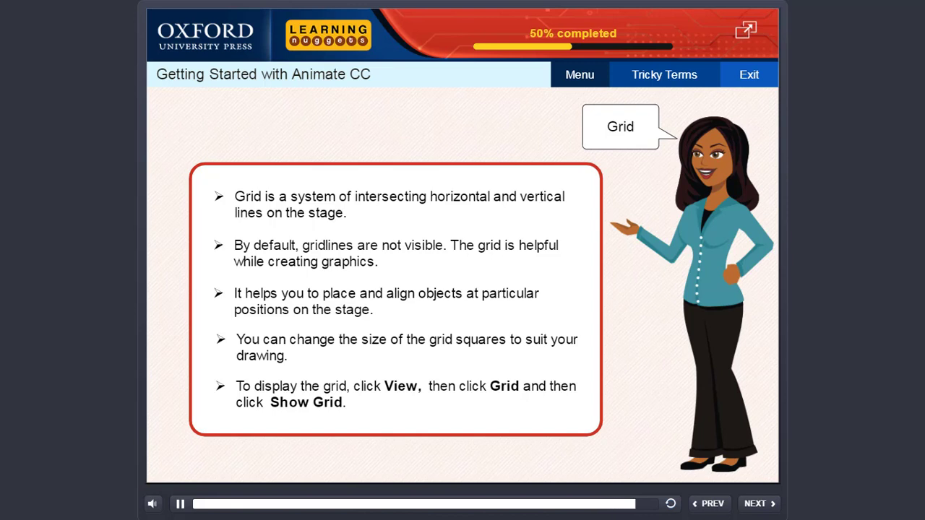
# Step: Play the Grid slide on showing gridlines, advancing to Using Rulers
pyautogui.click(179, 504)
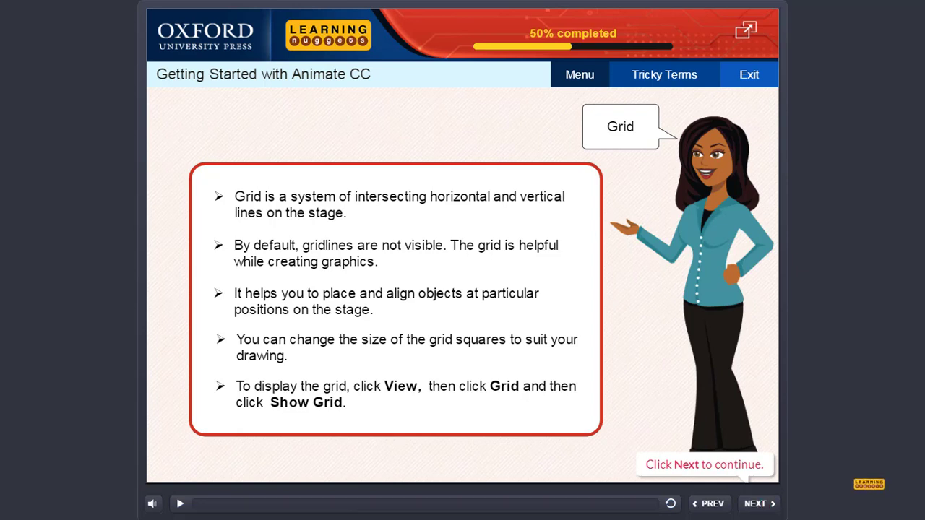
pyautogui.click(754, 504)
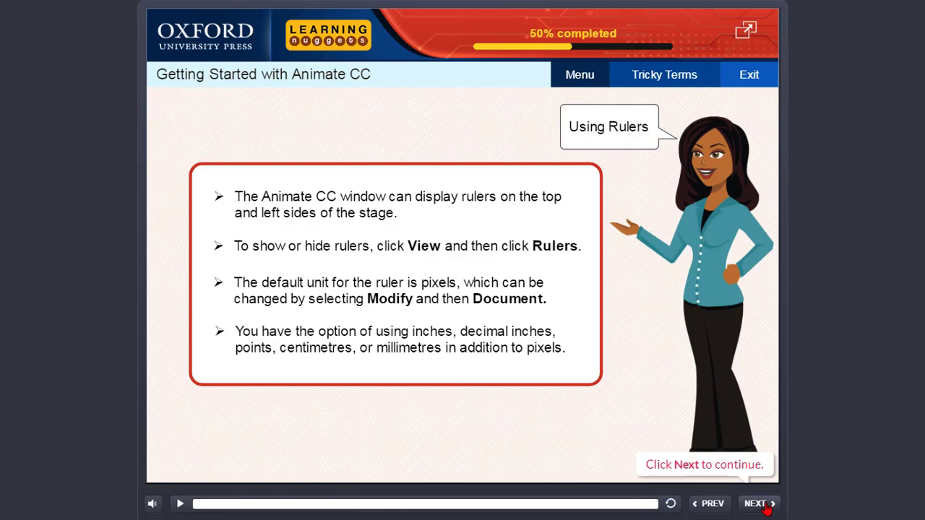
# Step: Move past the Using Rulers slide to the new-document steps slide
pyautogui.click(754, 503)
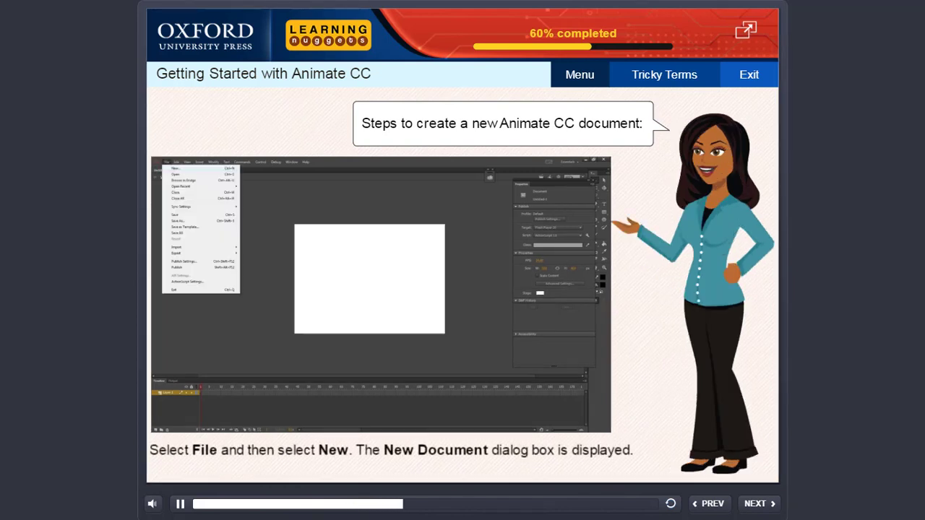
# Step: Play the new-document steps to Document Settings and reveal its labelled components
pyautogui.click(176, 168)
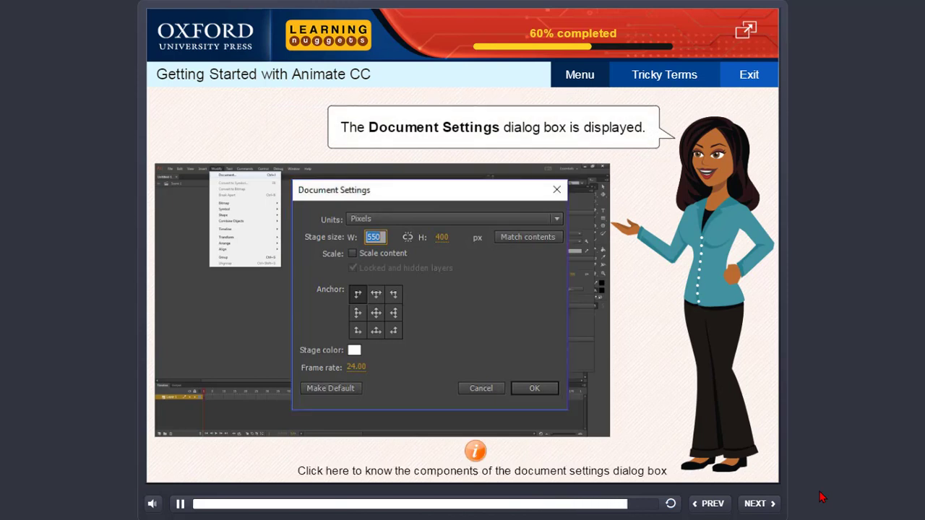
pyautogui.click(475, 451)
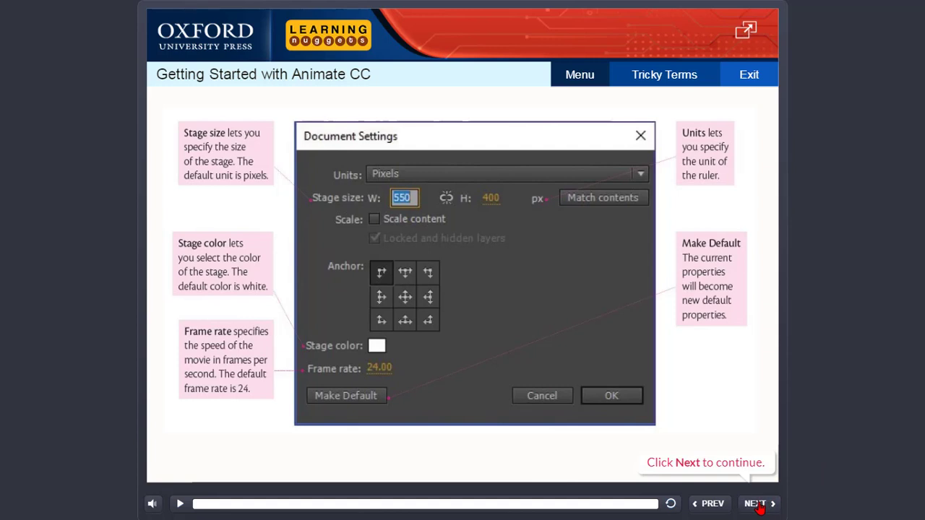
# Step: Continue from the Document Settings breakdown to the Save As steps slide
pyautogui.click(754, 503)
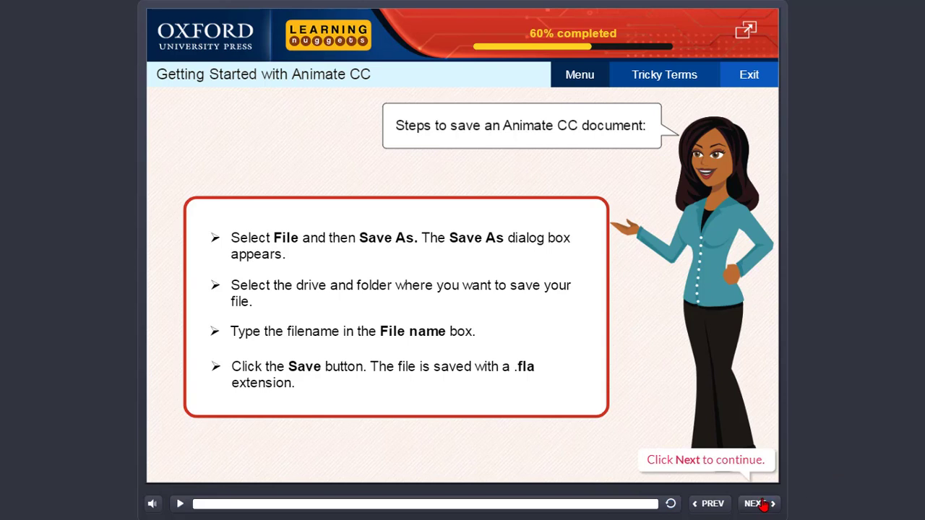
# Step: Advance to the open-document slide: File, Open, folder, file, Open
pyautogui.click(755, 504)
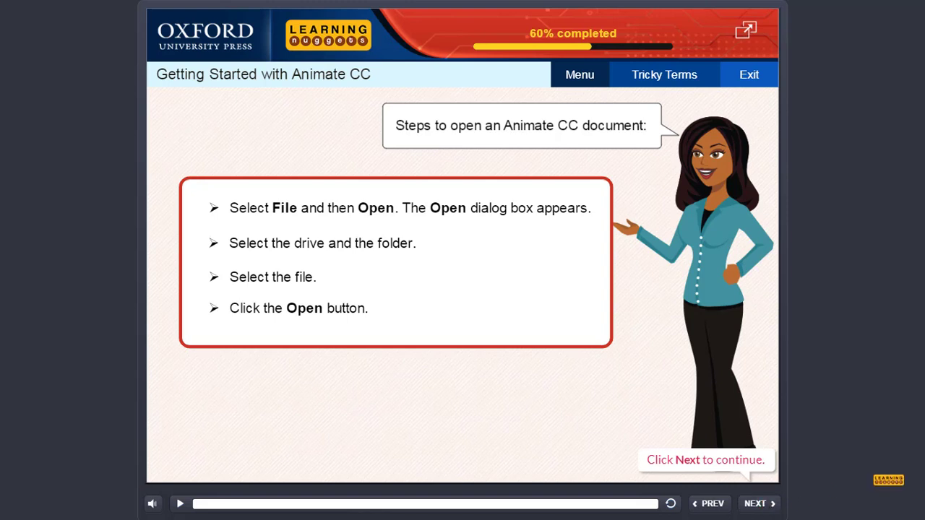
# Step: Advance to the Drawing Modes in Animate CC slide and play it to the Object drawing mode instructions
pyautogui.click(759, 504)
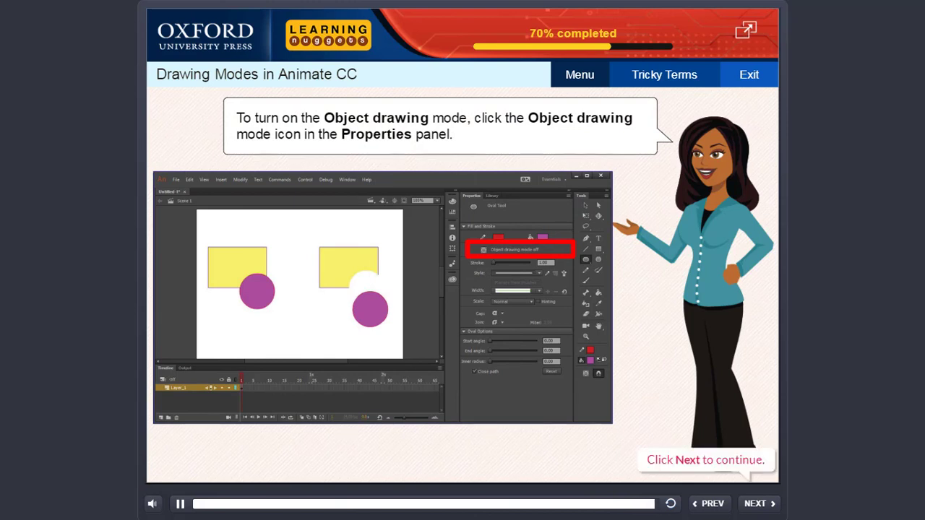
pyautogui.click(179, 504)
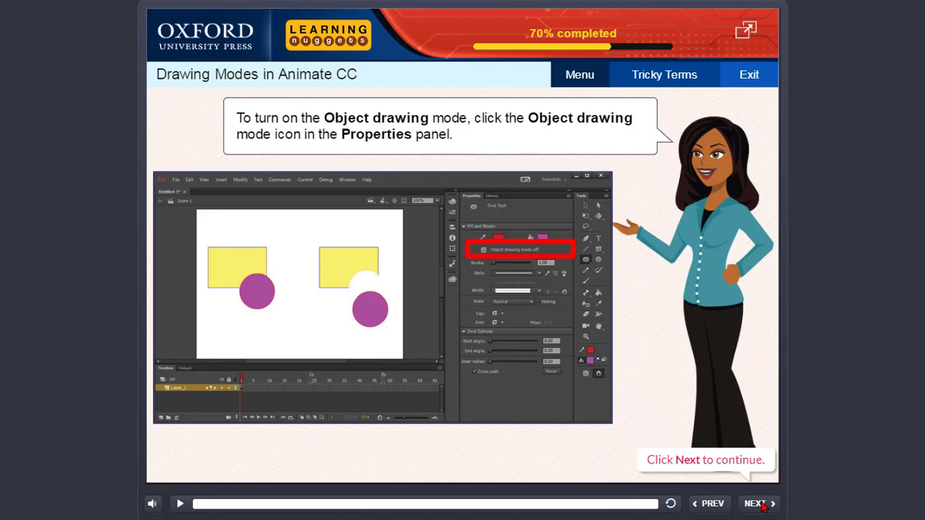
# Step: Advance to Selection Tools and reach the table on selecting strokes, lines, shapes and multiple objects
pyautogui.click(755, 504)
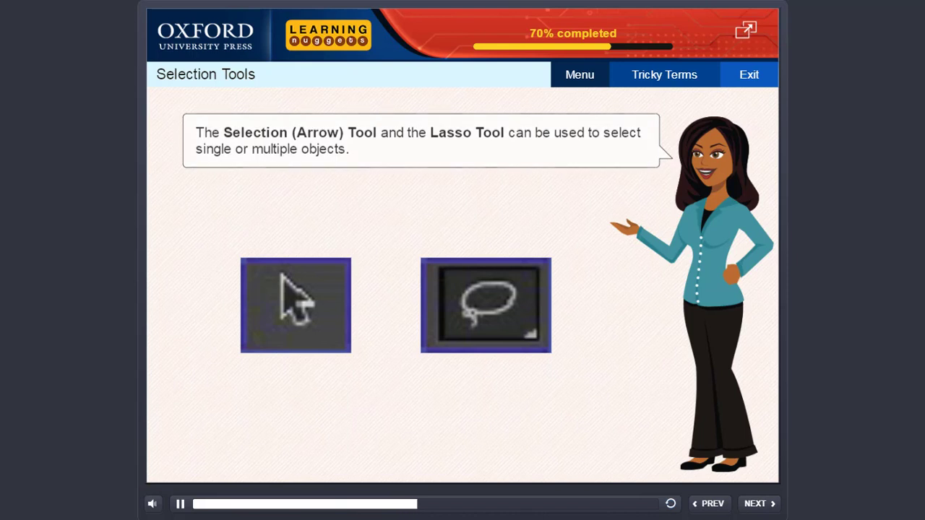
pyautogui.click(295, 304)
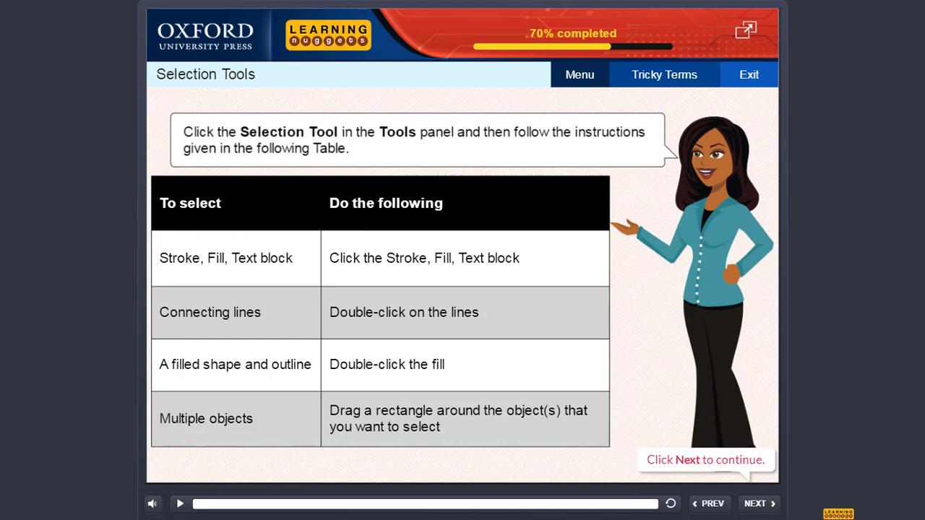
# Step: Advance to the 'Steps to use the Lasso Tool' slide about dragging a selection boundary
pyautogui.click(754, 504)
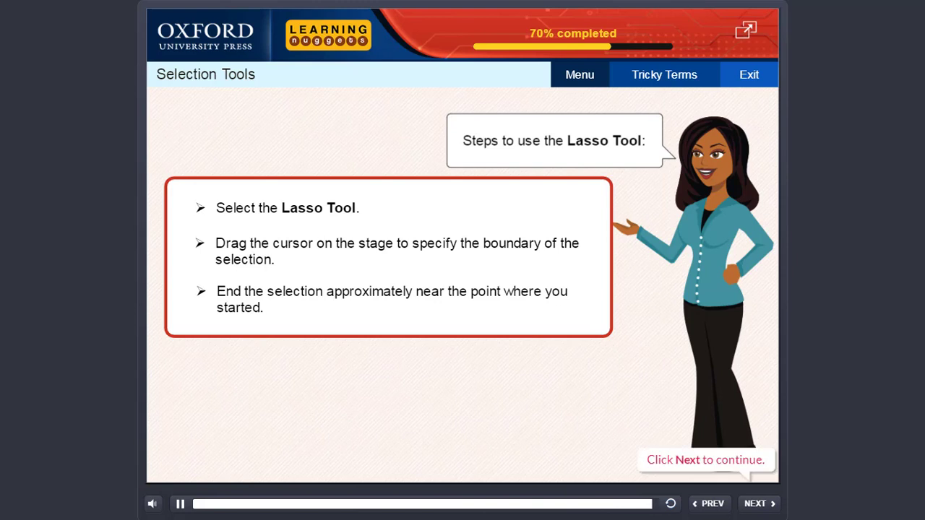
pyautogui.click(179, 503)
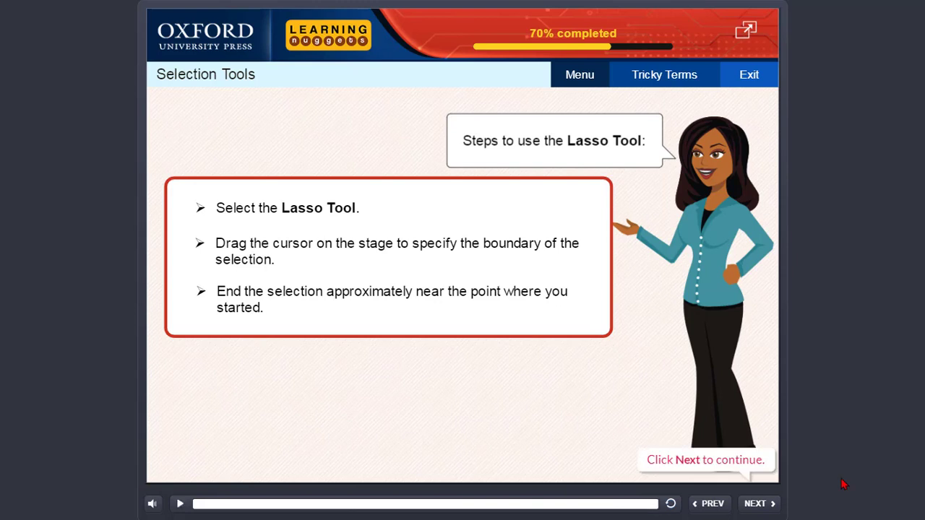
# Step: Play the Polygon Tool demo until double-clicking closes the selection on the purple rectangle
pyautogui.click(755, 504)
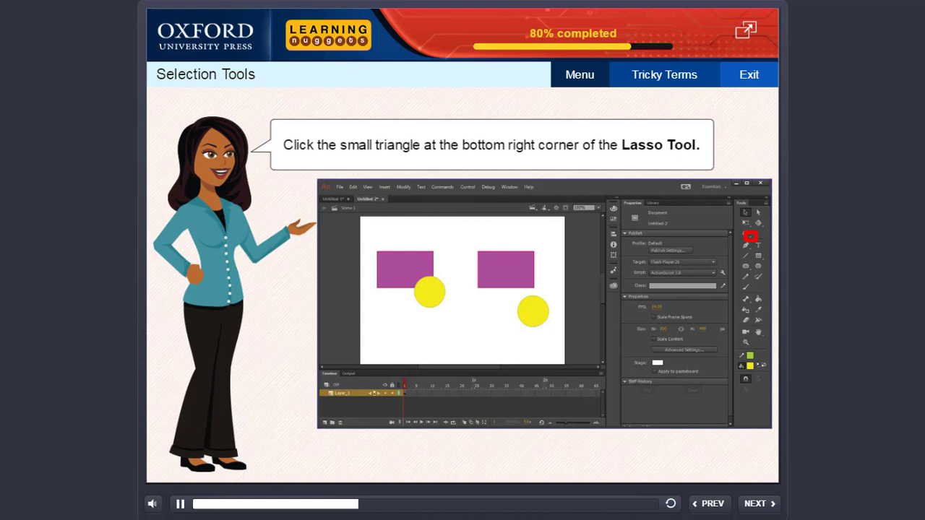
pyautogui.click(750, 236)
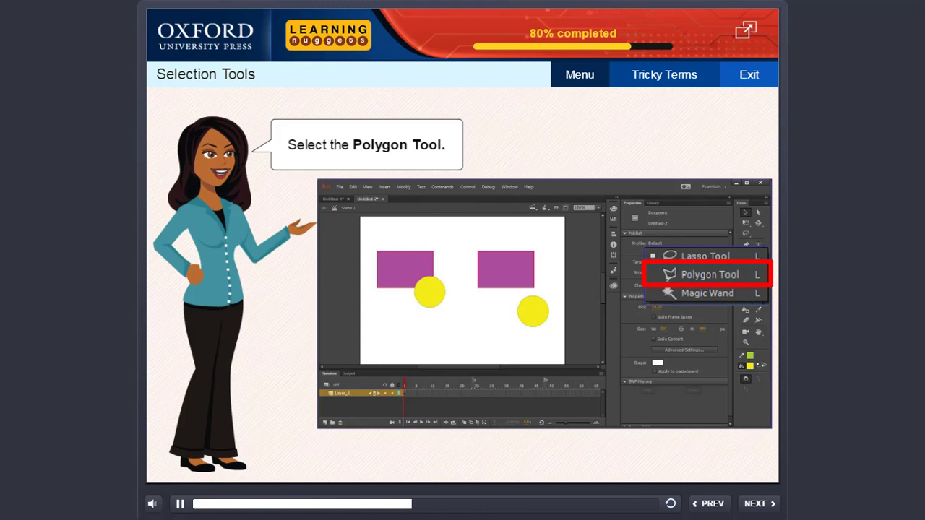
pyautogui.click(710, 274)
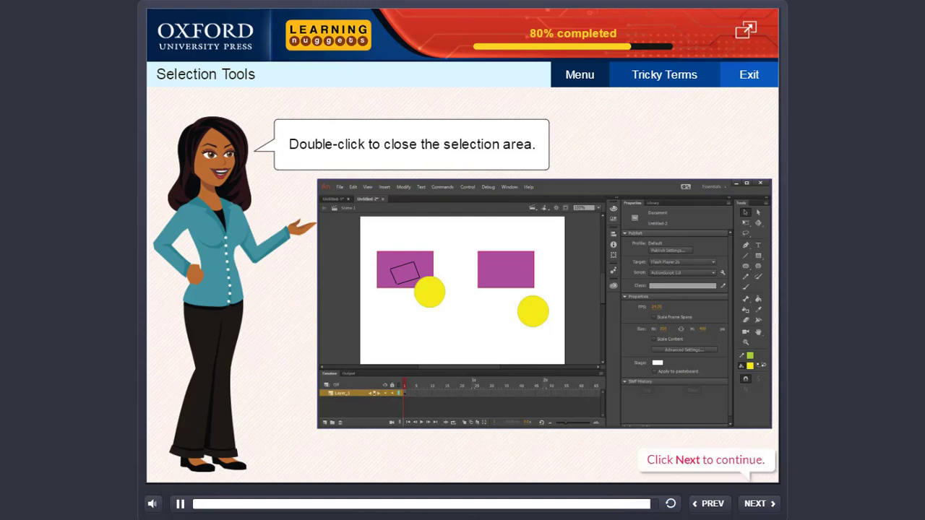
pyautogui.click(179, 504)
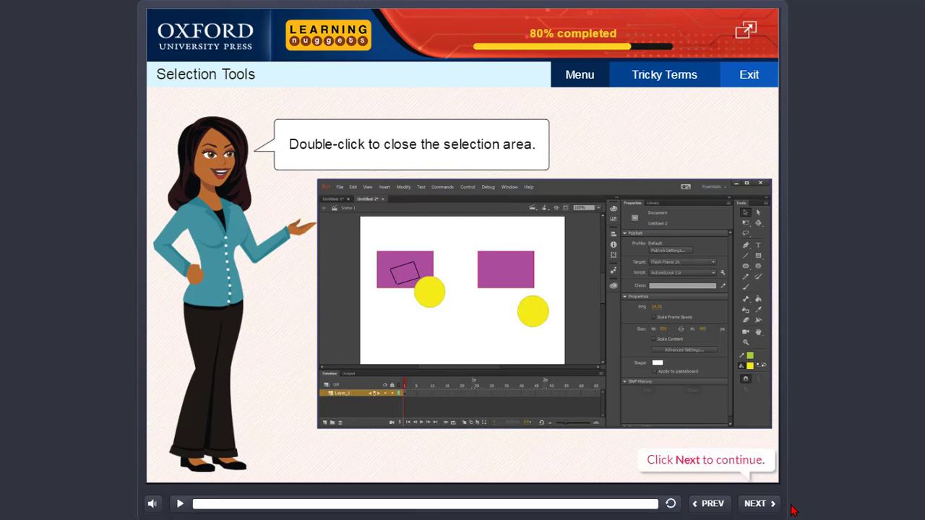
# Step: In the activity simulation, create a new ActionScript 3.0 document via File > New and OK
pyautogui.click(754, 504)
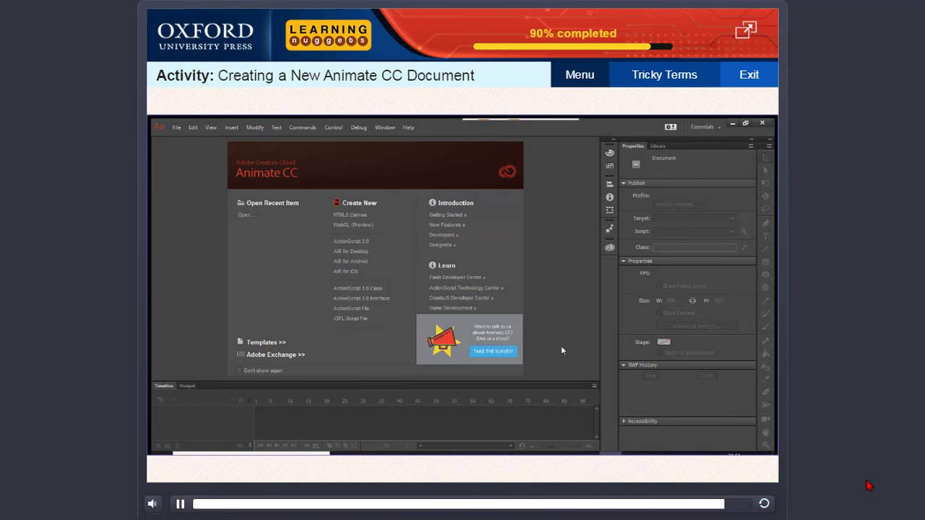
pyautogui.click(179, 504)
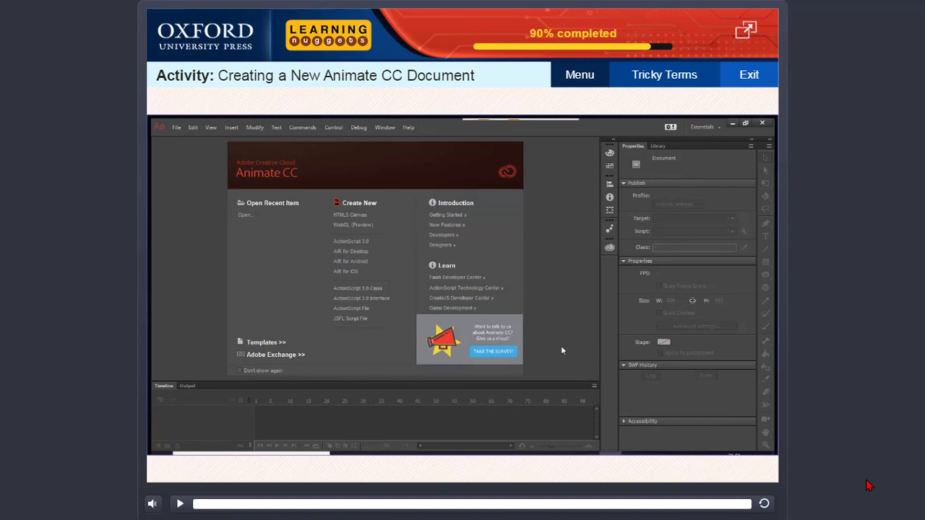
pyautogui.moveTo(708, 401)
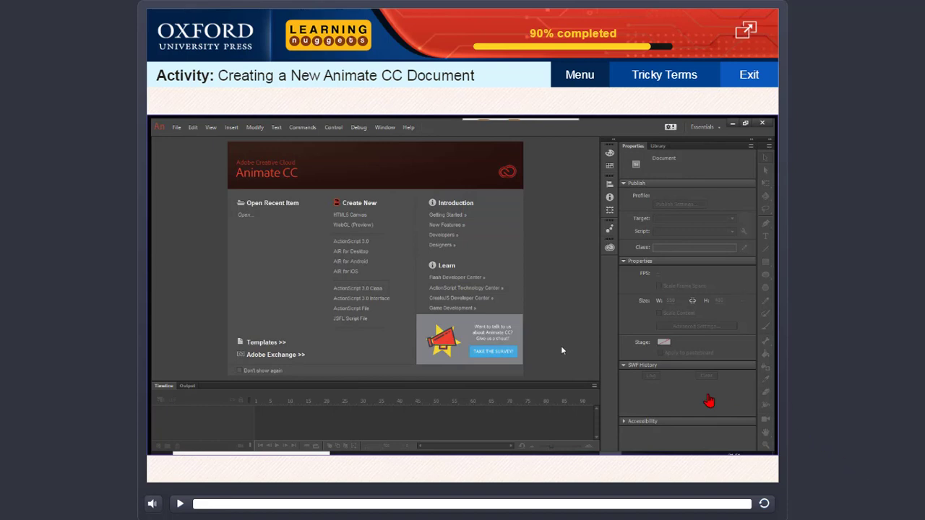
pyautogui.click(176, 127)
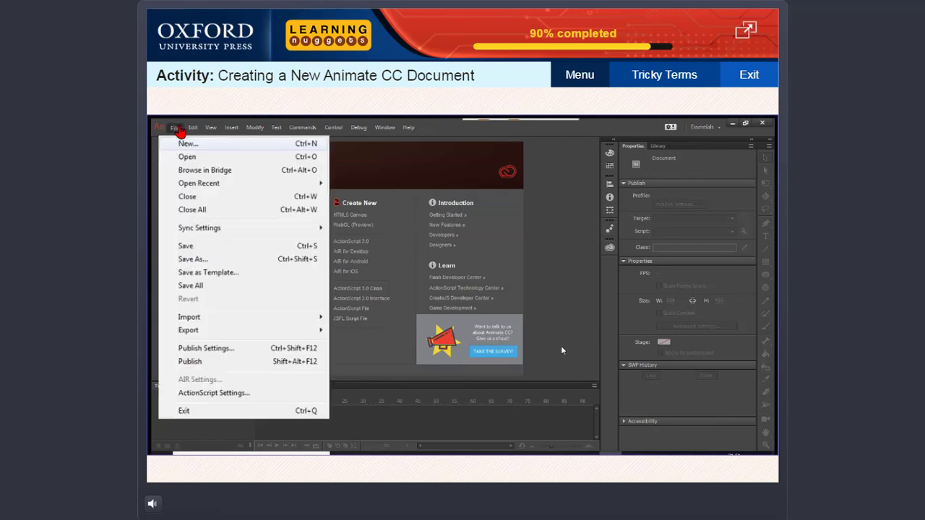
pyautogui.click(188, 143)
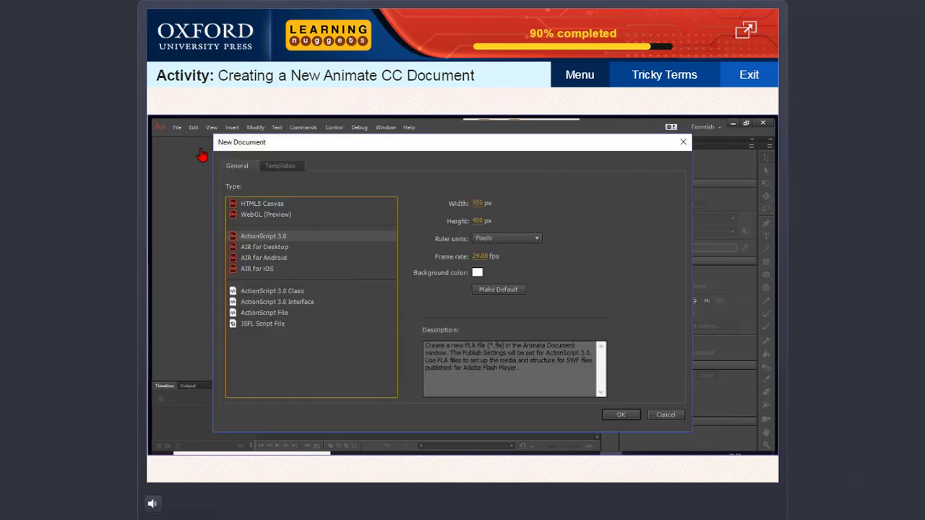
pyautogui.moveTo(310, 247)
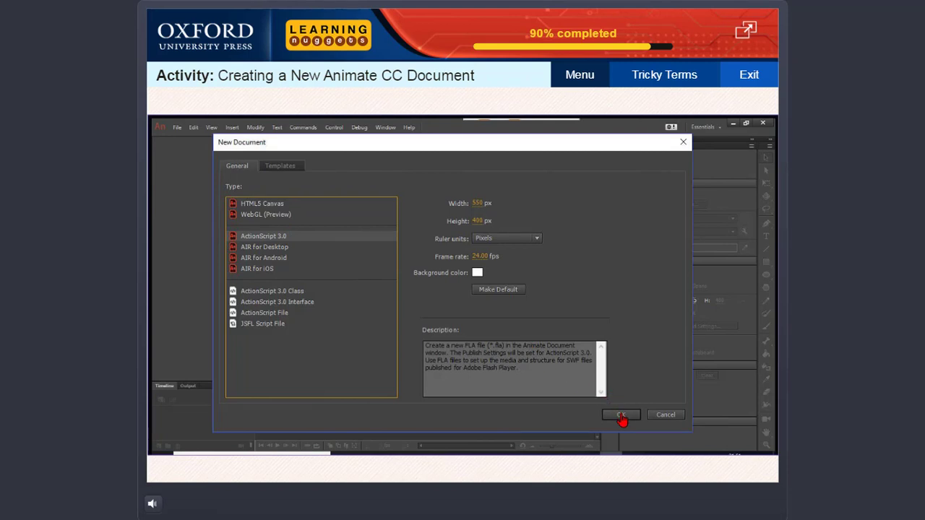
pyautogui.click(620, 414)
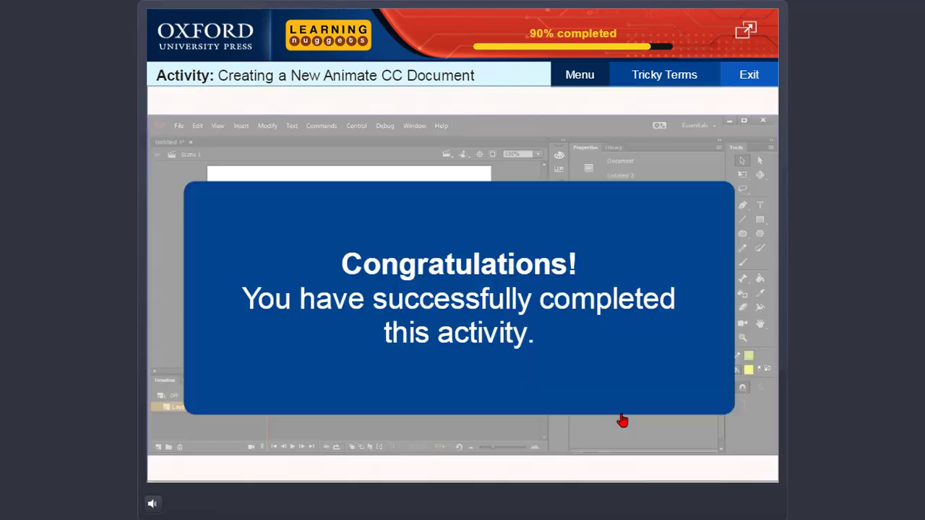